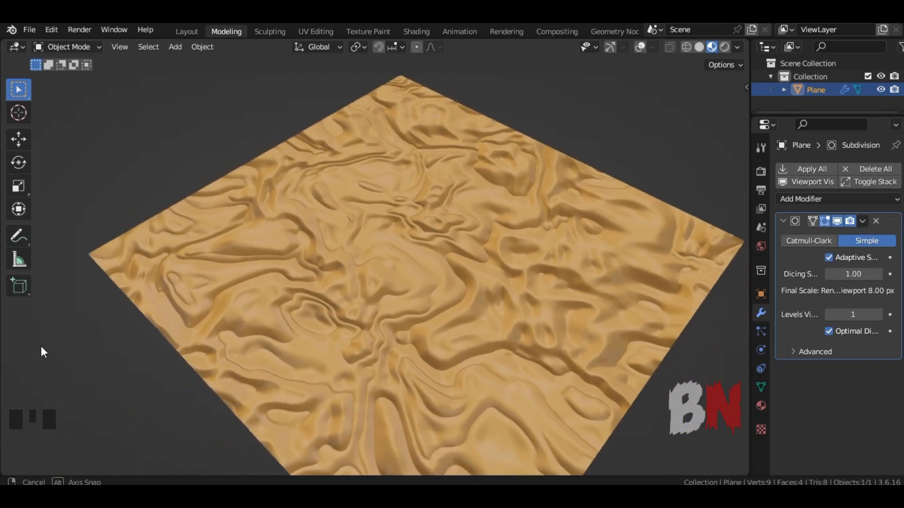
Clear the scene and add a fresh plane mesh scaled up to about 4.3
drag(44, 351, 150, 359)
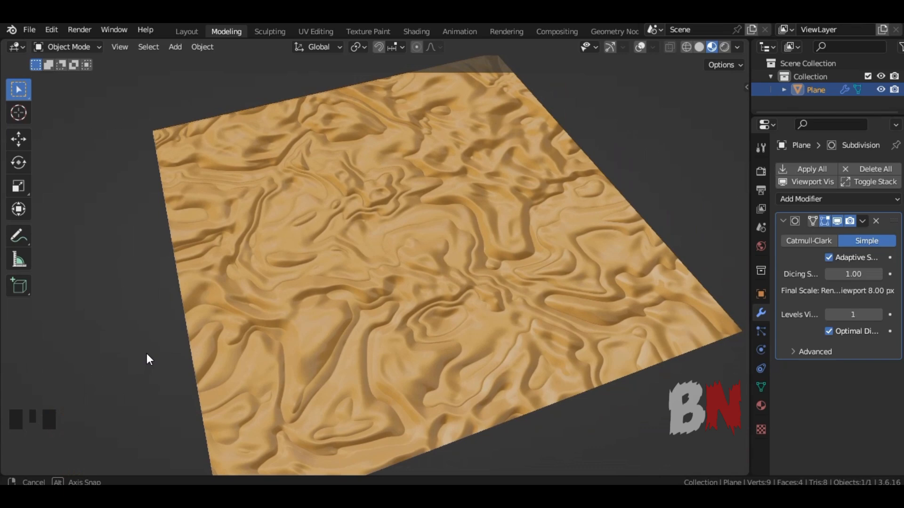
click(175, 47)
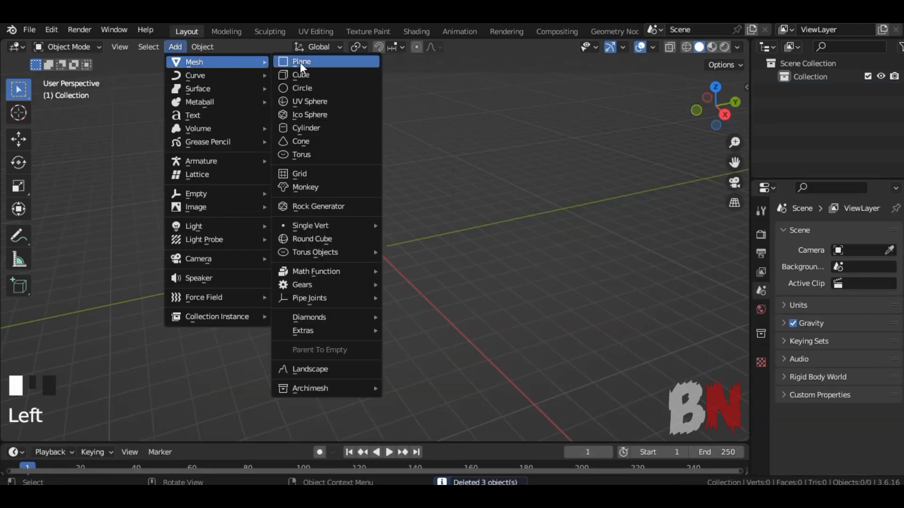
click(300, 63)
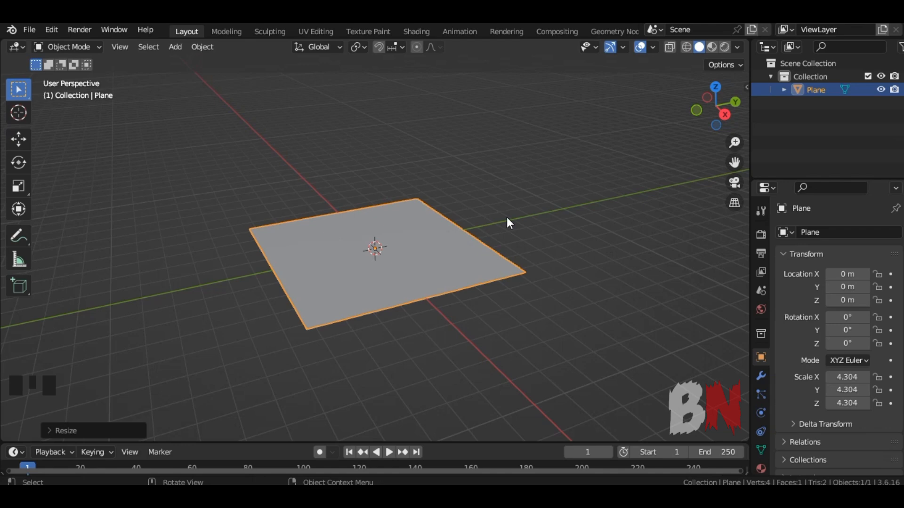
Switch the render engine to Cycles and give the plane a Simple adaptive subdivision modifier with a new material
click(865, 232)
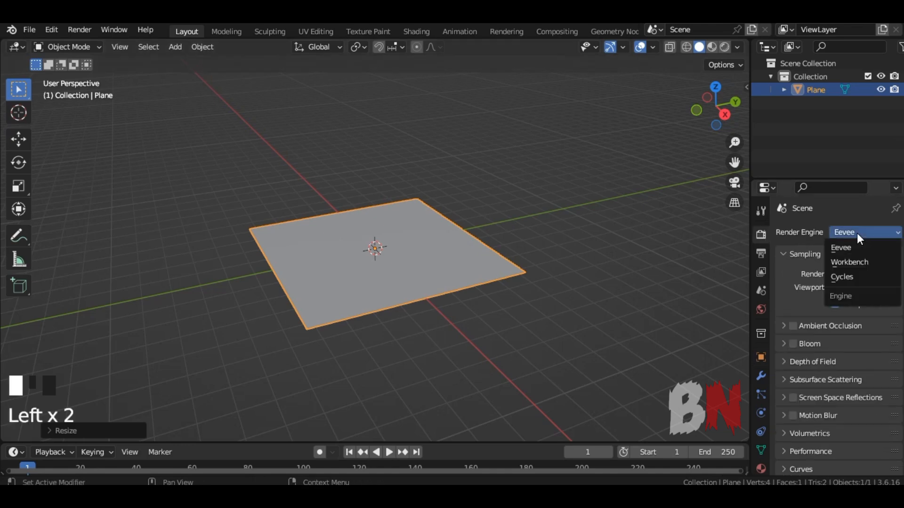
click(842, 277)
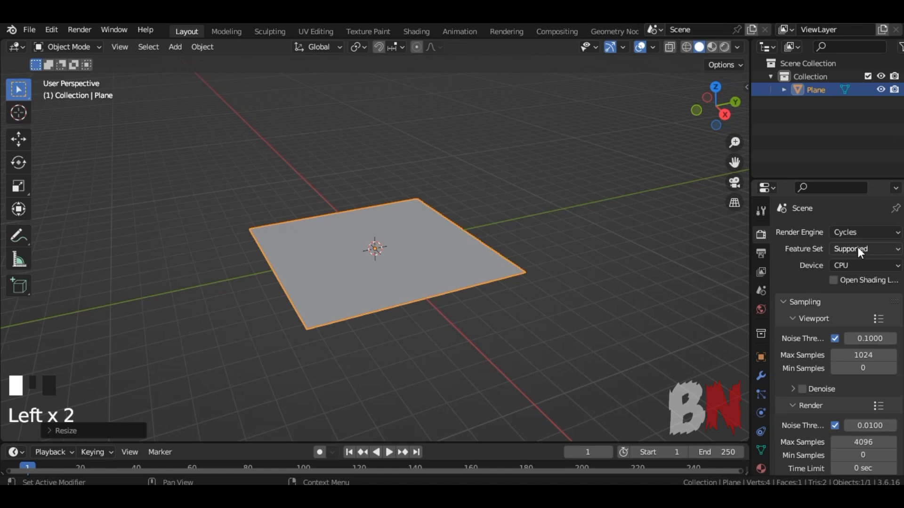
click(861, 249)
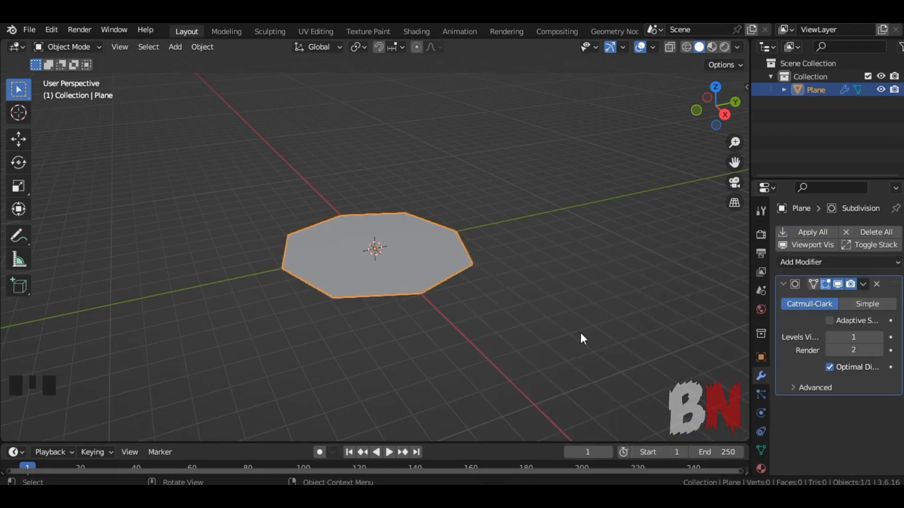
click(866, 304)
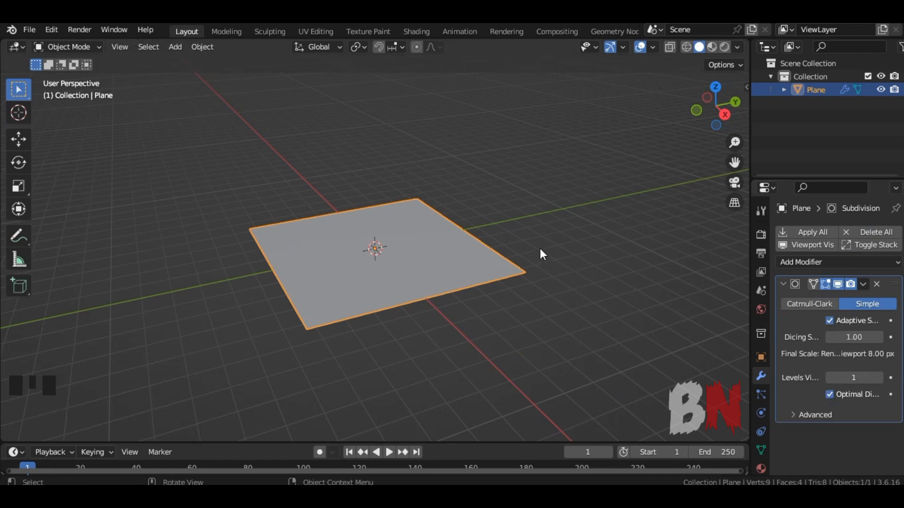
click(416, 31)
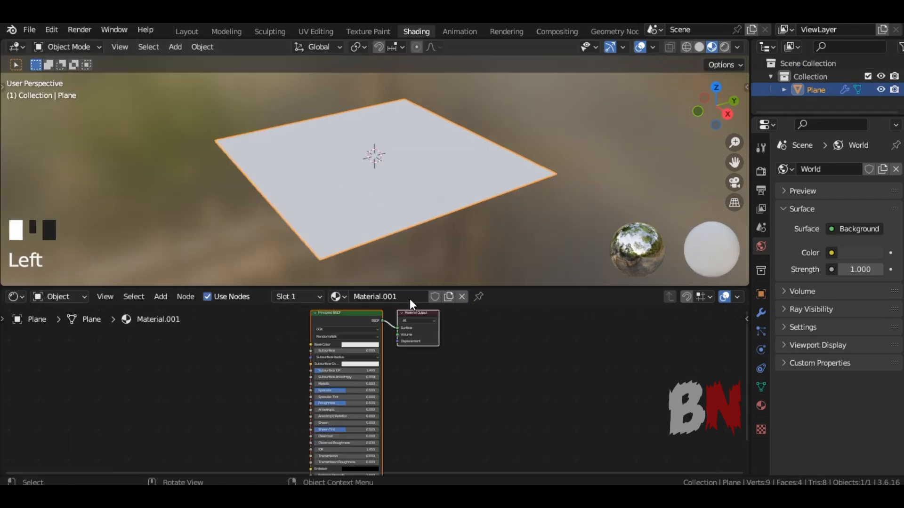
Make the material orange and drive its displacement with a mapped Voronoi texture
click(356, 345)
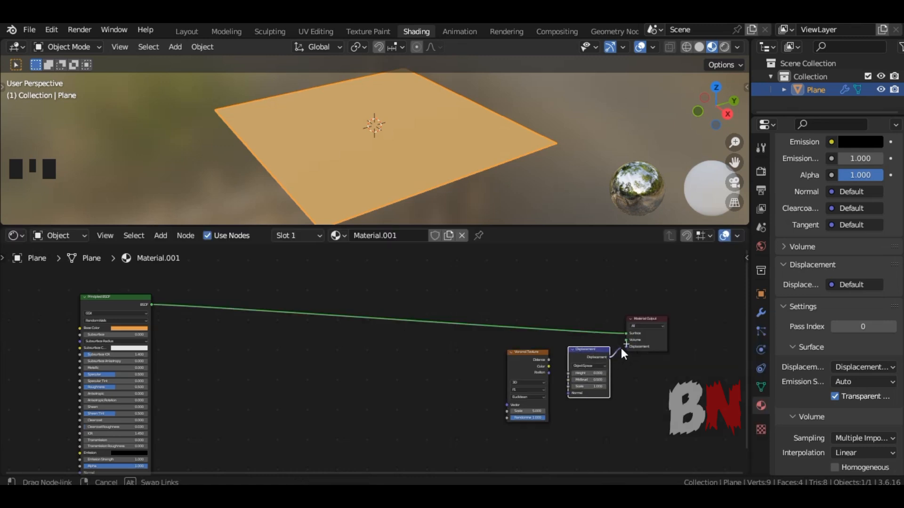
drag(548, 365, 566, 373)
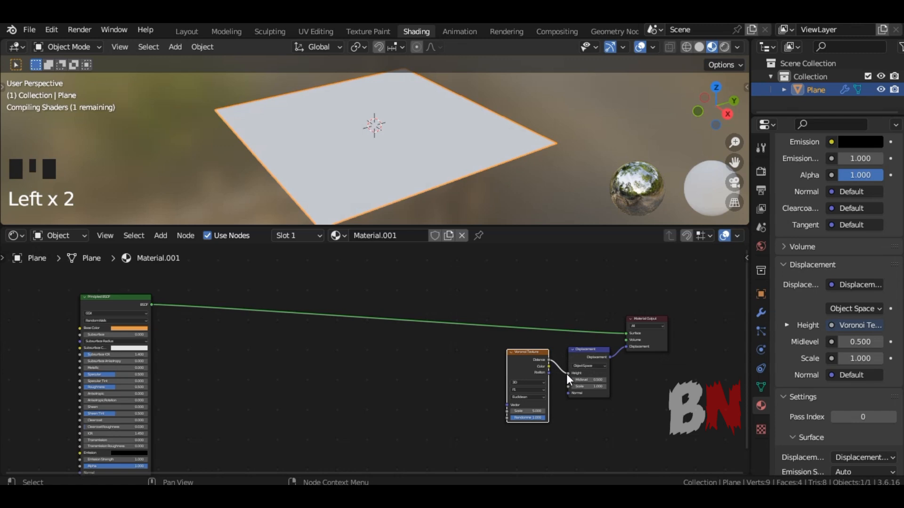
key(ctrl+t)
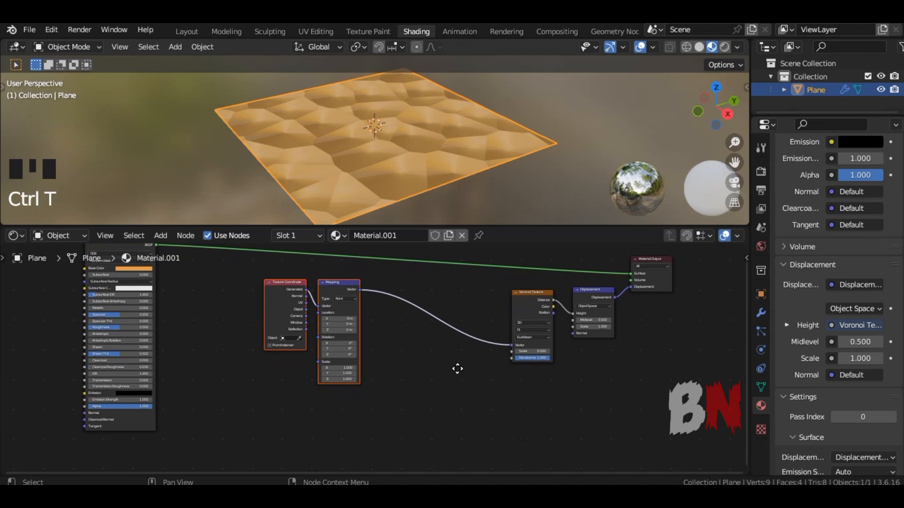
Add a Noise Texture mixed into the mapping coordinates feeding the Voronoi vector input
text(noi)
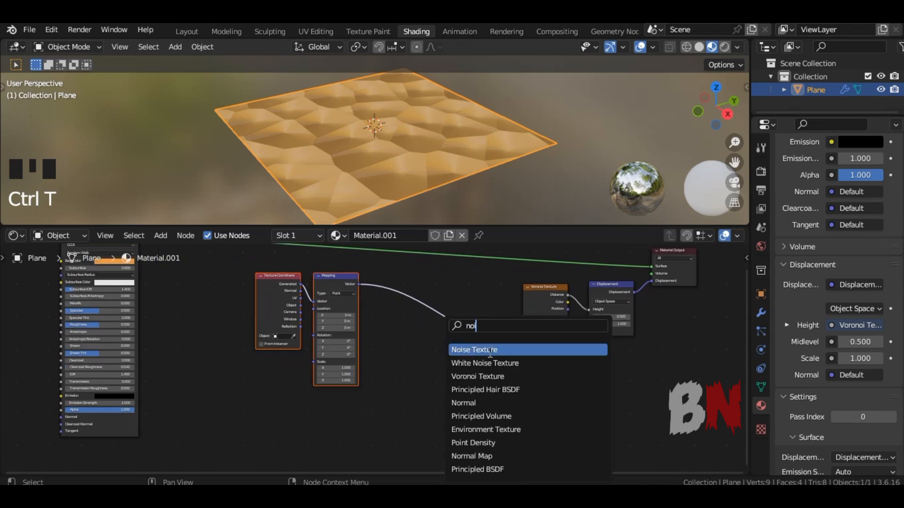
click(474, 350)
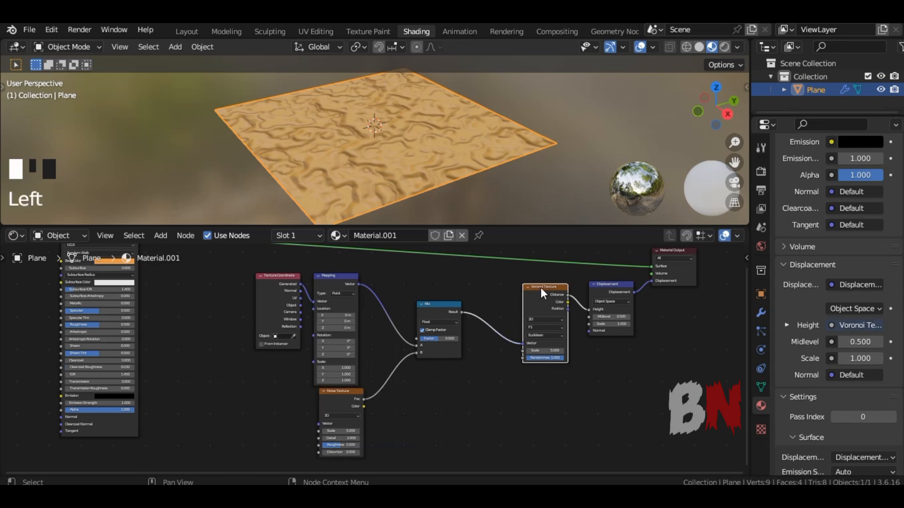
Blend a second noise texture into the displacement at factor 0.075 and set displacement scale 1.3
key(shift+d)
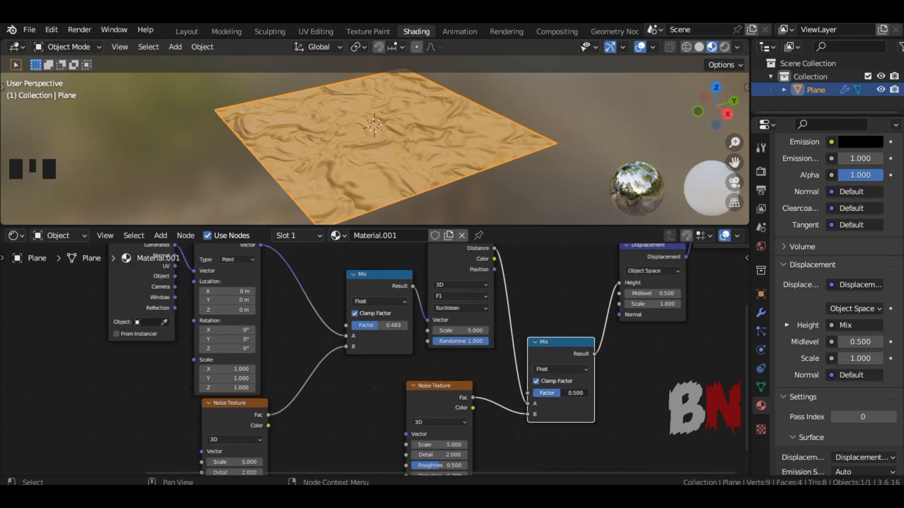
text(0.075)
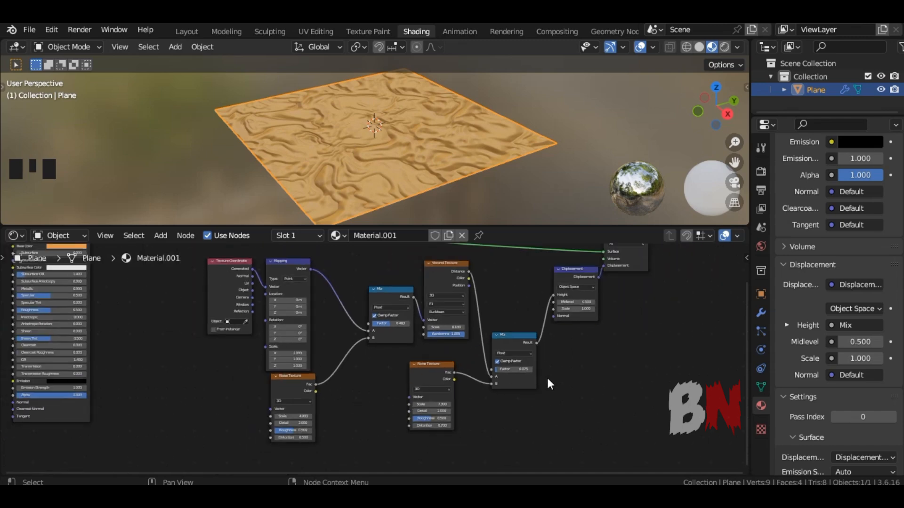
key(ctrl+space)
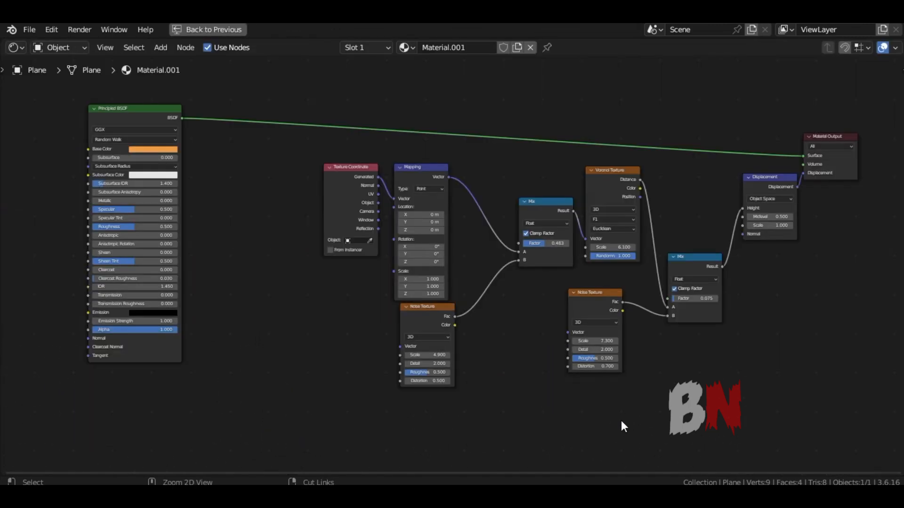
drag(622, 426, 740, 341)
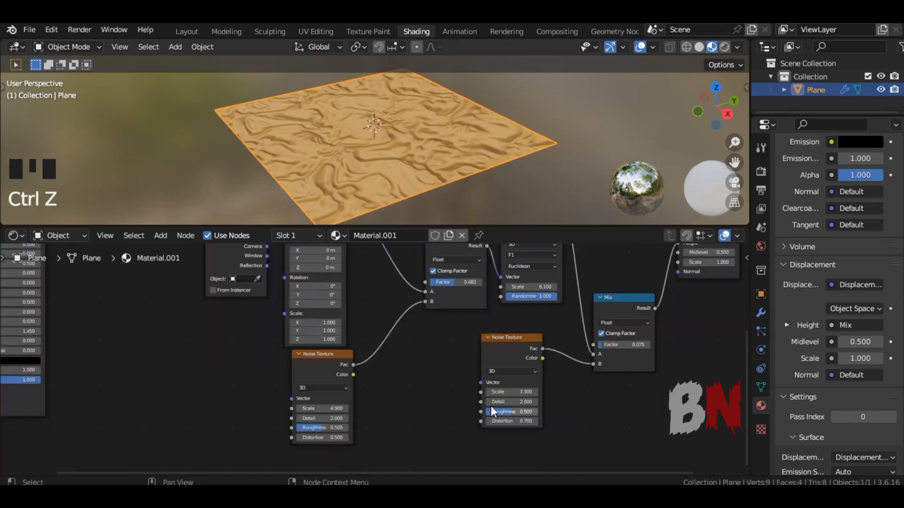
scroll(down, 3)
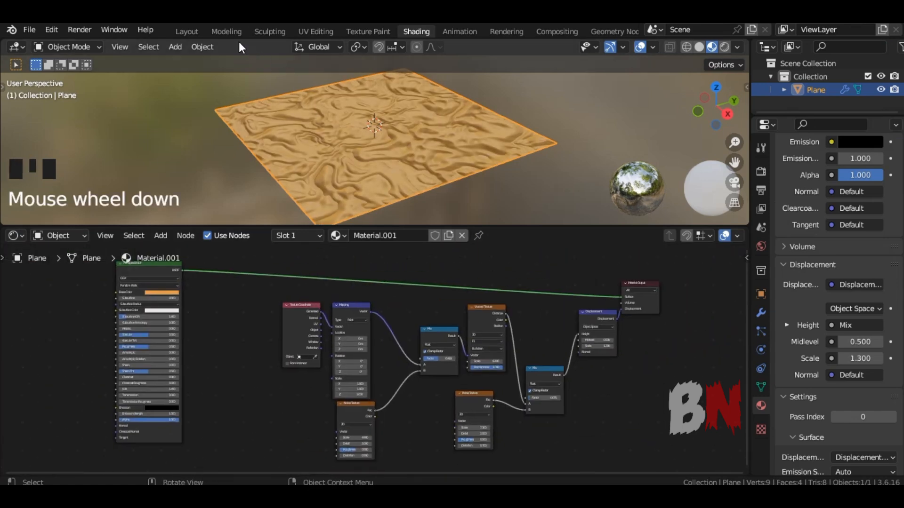
click(226, 32)
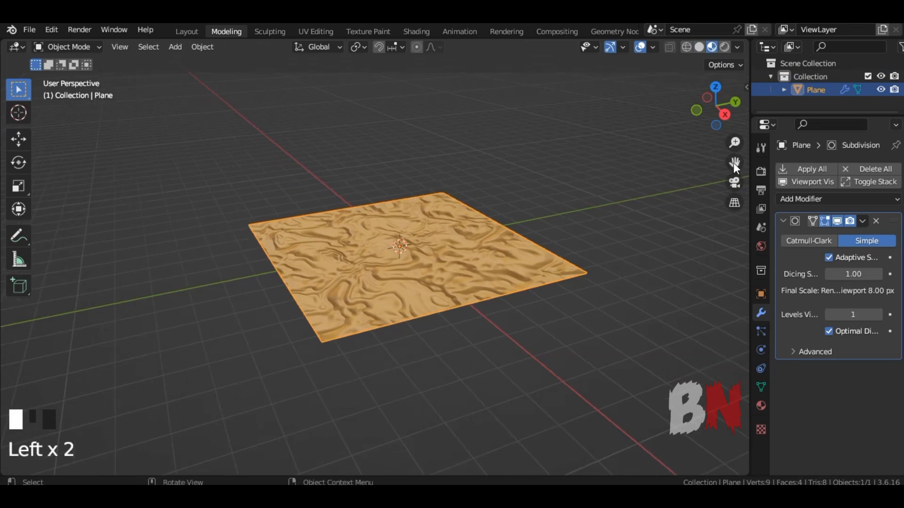